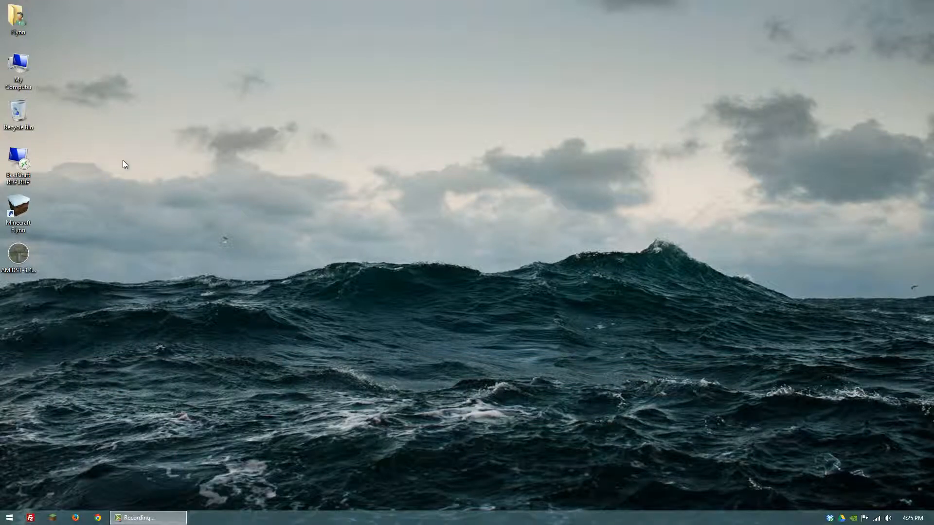
{"action": "mouse_move", "coordinate": [135, 149]}
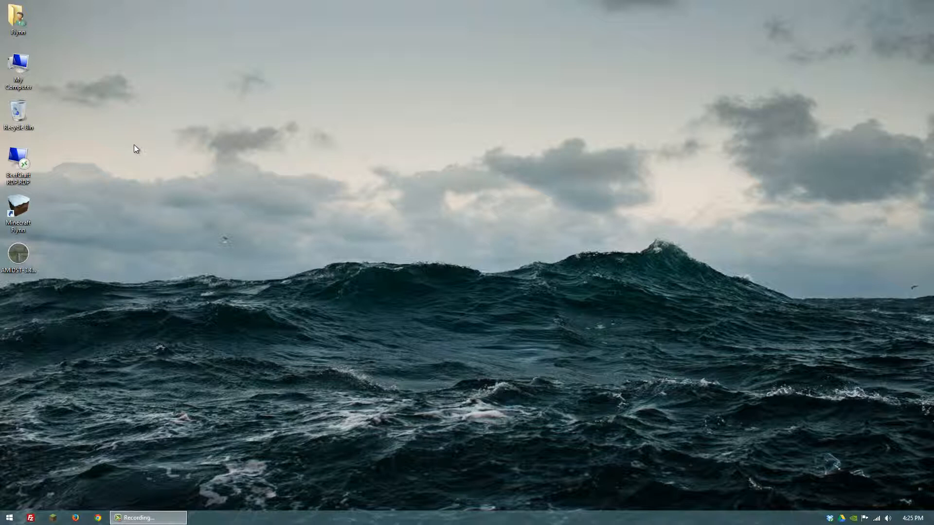
{"action": "mouse_move", "coordinate": [126, 144]}
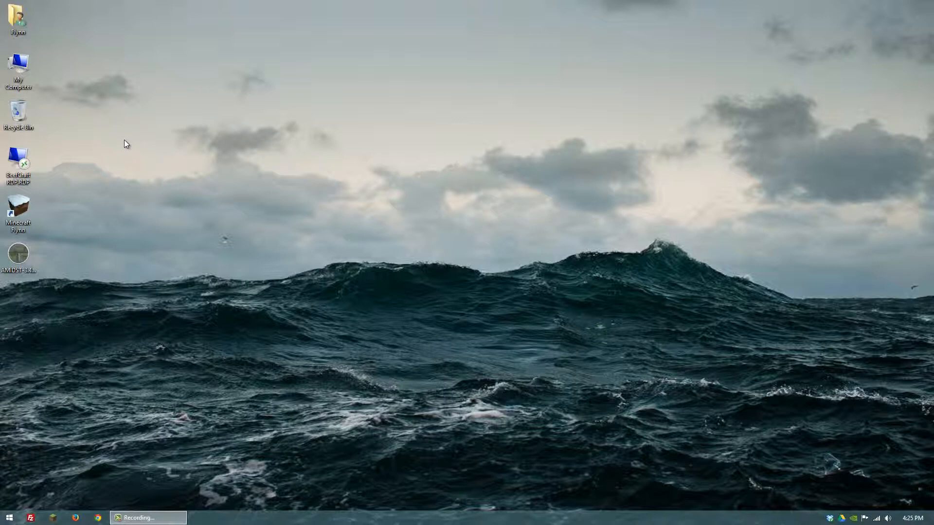
{"action": "mouse_move", "coordinate": [61, 50]}
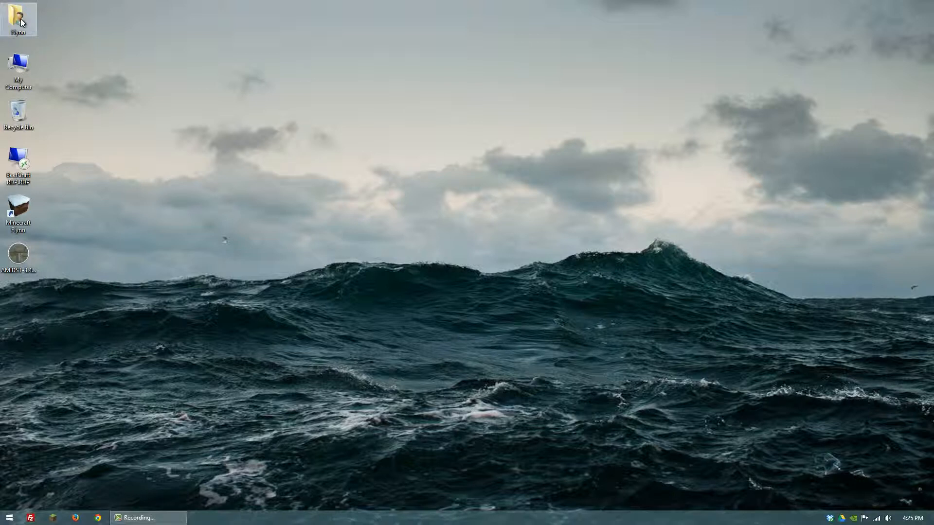
Open the home folder from the desktop, visit Start, then select the faded AppData folder
{"action": "double_click", "coordinate": [18, 15]}
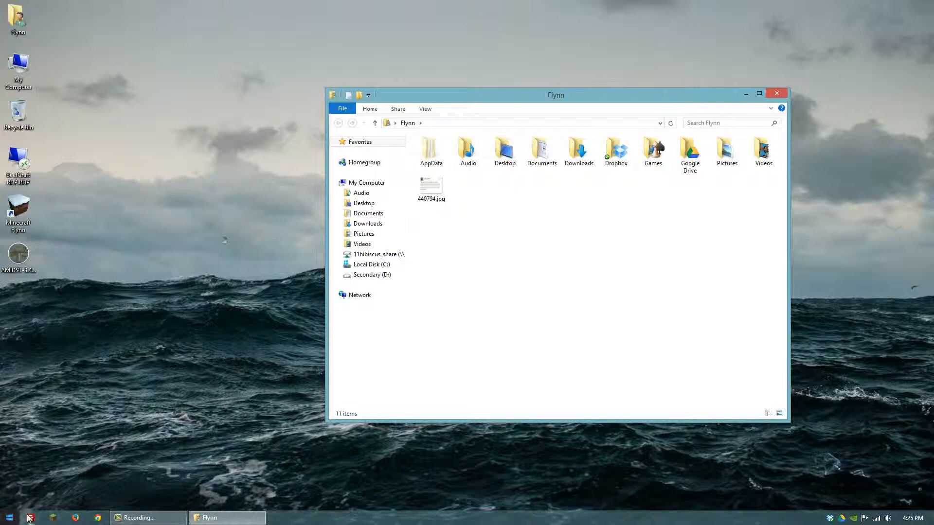
{"action": "left_click", "coordinate": [9, 517]}
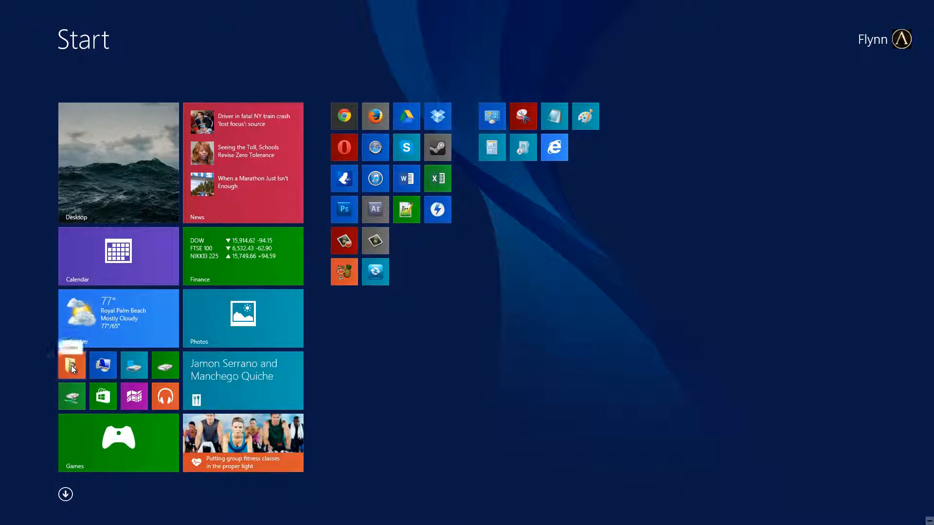
{"action": "mouse_move", "coordinate": [71, 366]}
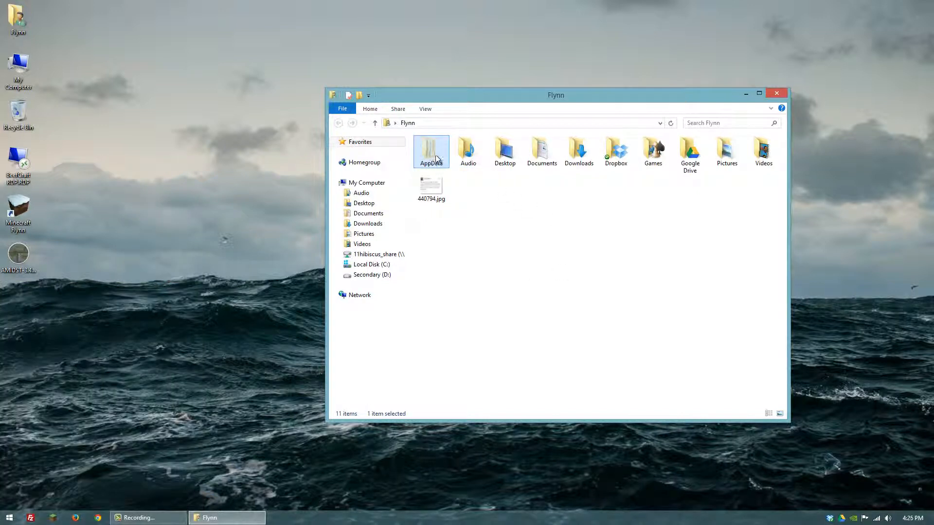
{"action": "mouse_move", "coordinate": [425, 153]}
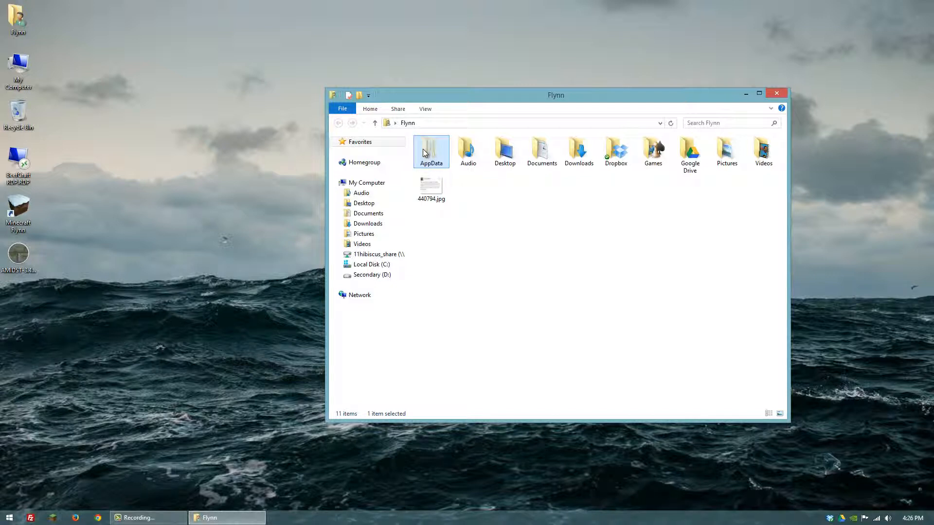
{"action": "left_click", "coordinate": [470, 197]}
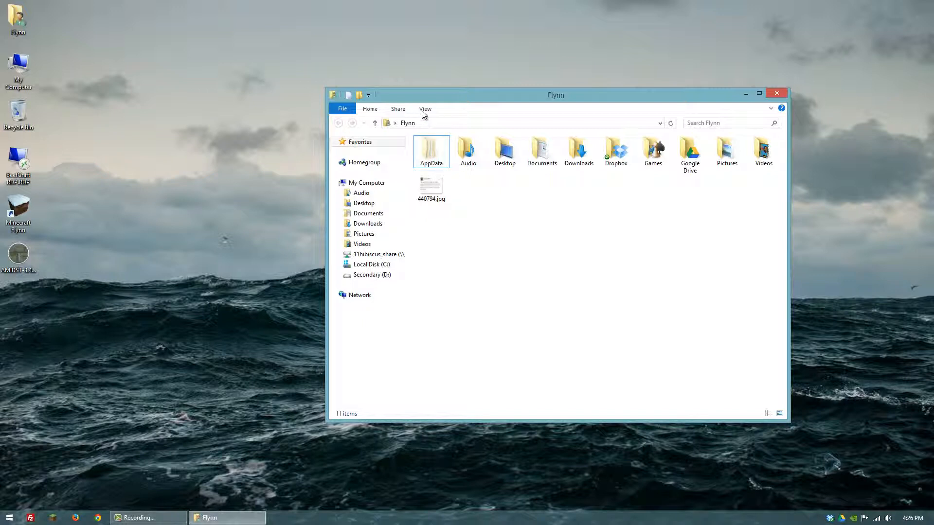
Turn on Hidden items from the View options
{"action": "left_click", "coordinate": [425, 109]}
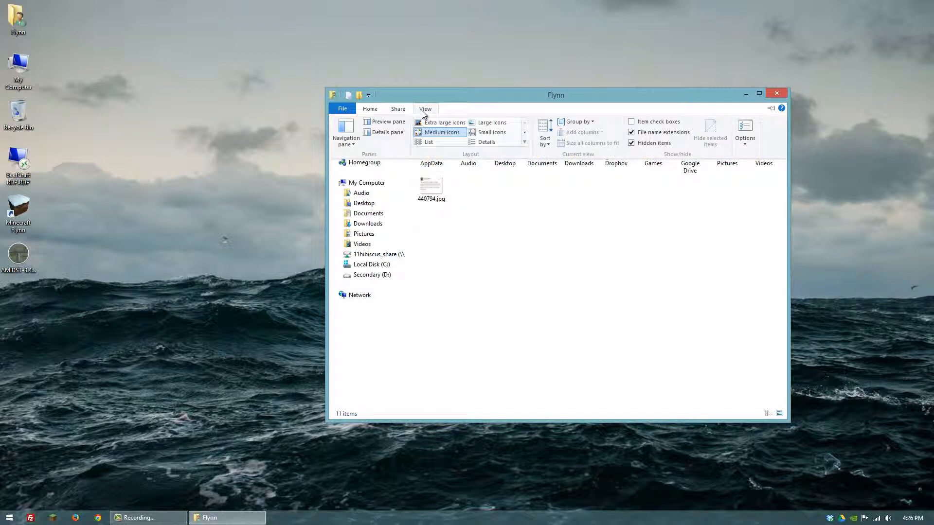
{"action": "mouse_move", "coordinate": [565, 119]}
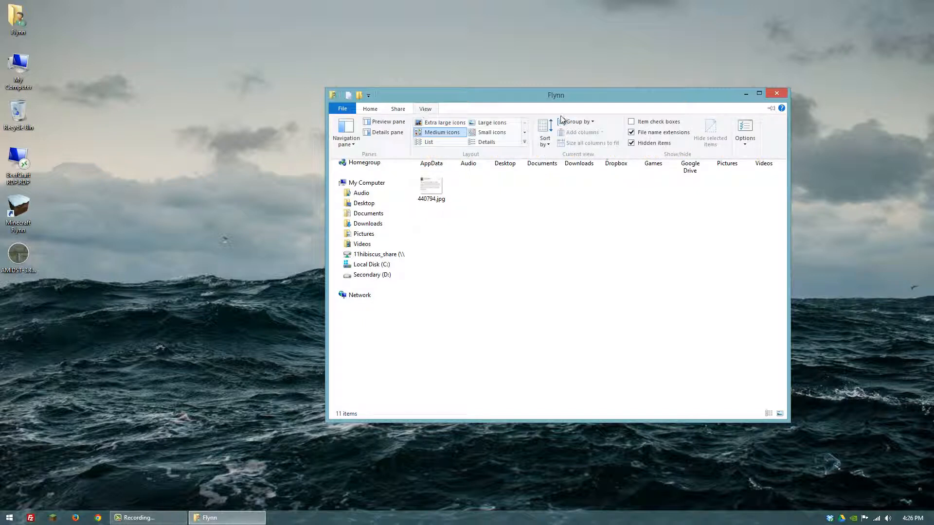
{"action": "mouse_move", "coordinate": [632, 143]}
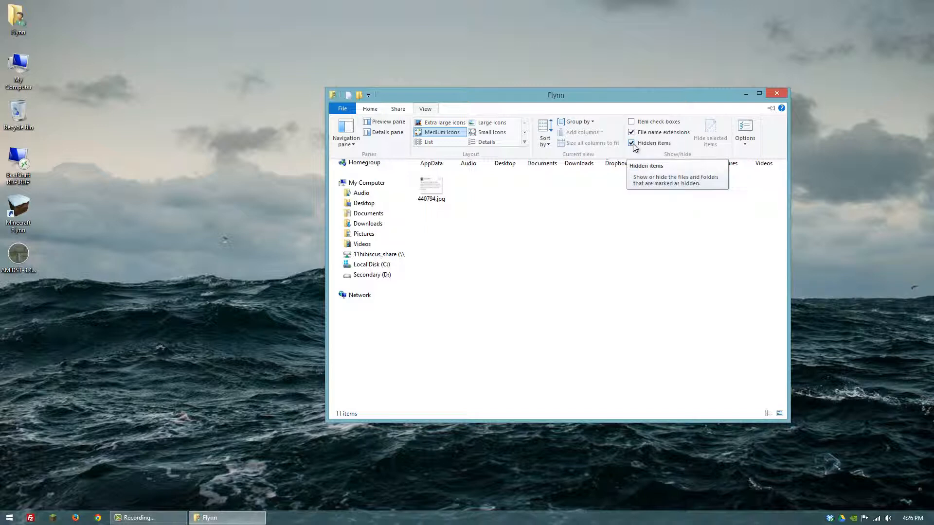
{"action": "mouse_move", "coordinate": [660, 148]}
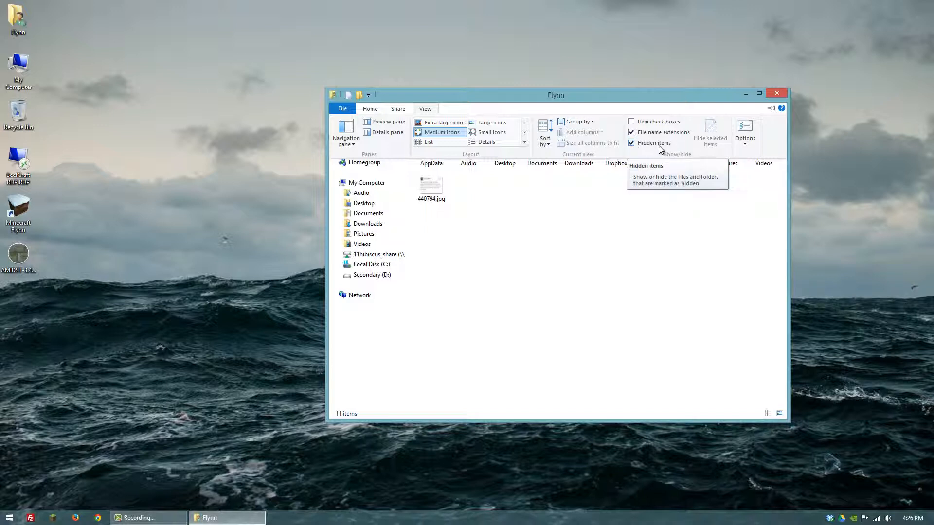
{"action": "left_click", "coordinate": [632, 143]}
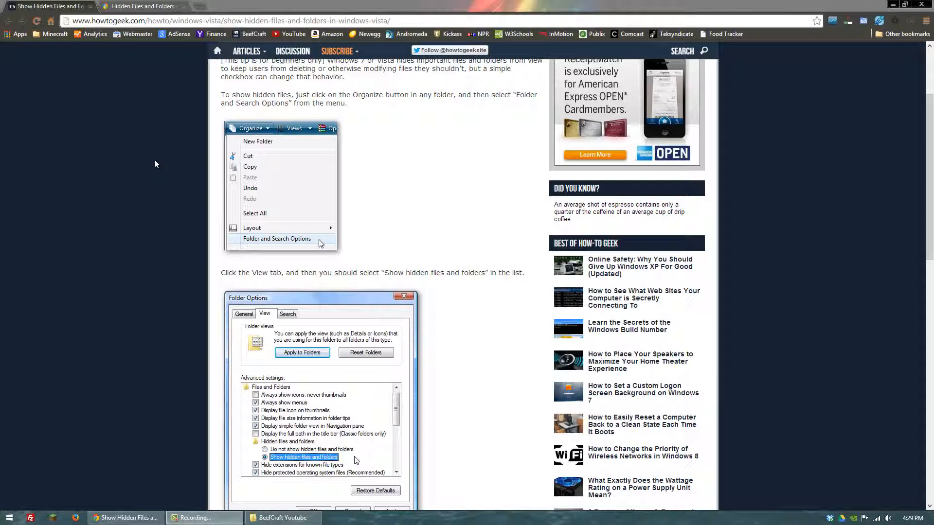
{"action": "mouse_move", "coordinate": [231, 137]}
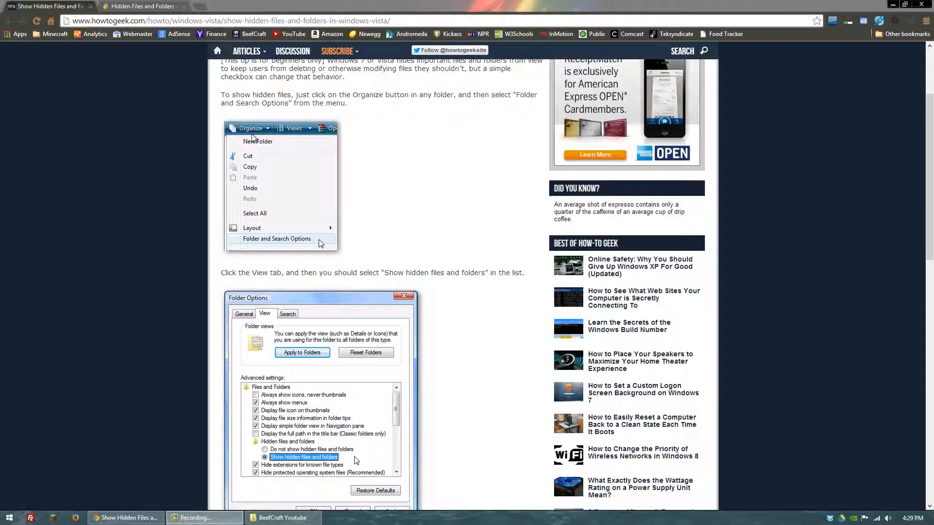
Switch to Chrome and scroll the How-To Geek article down to its Folder Options step
{"action": "left_click", "coordinate": [281, 517]}
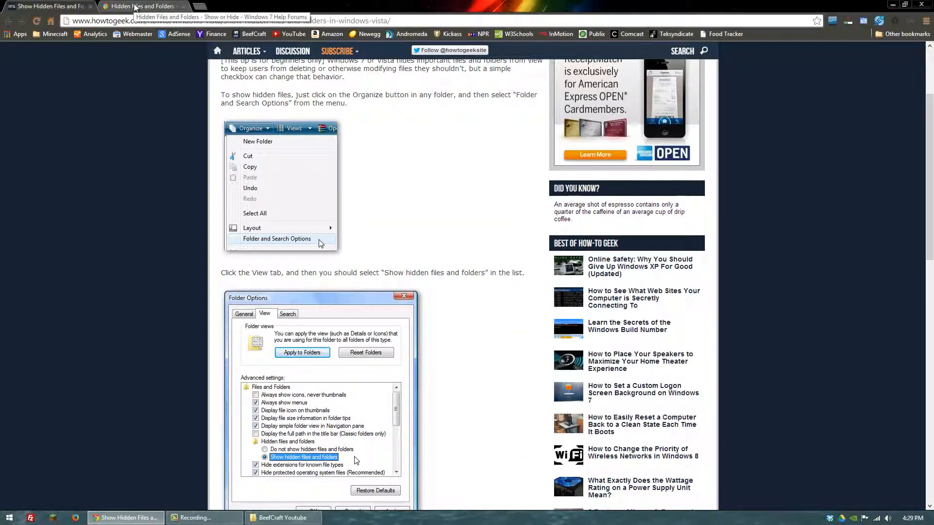
{"action": "mouse_move", "coordinate": [189, 186]}
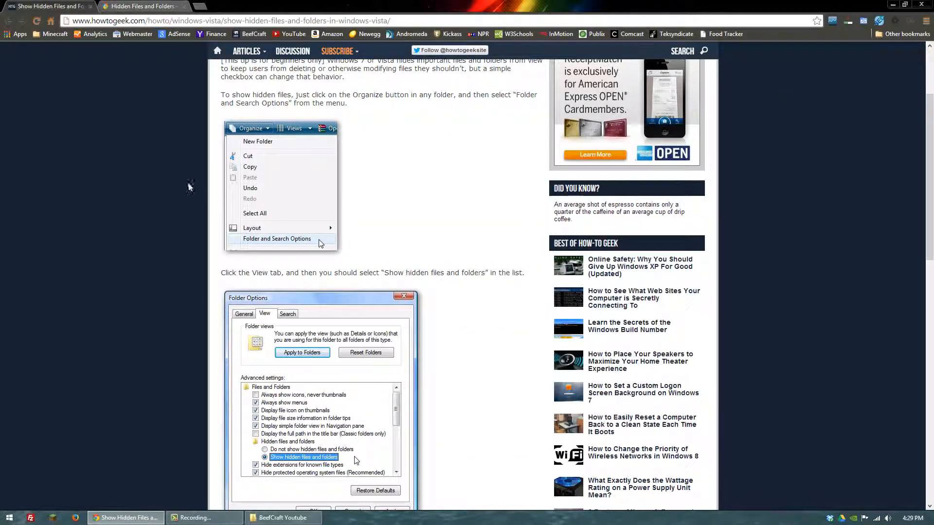
{"action": "scroll", "scroll_direction": "down", "scroll_amount": 3}
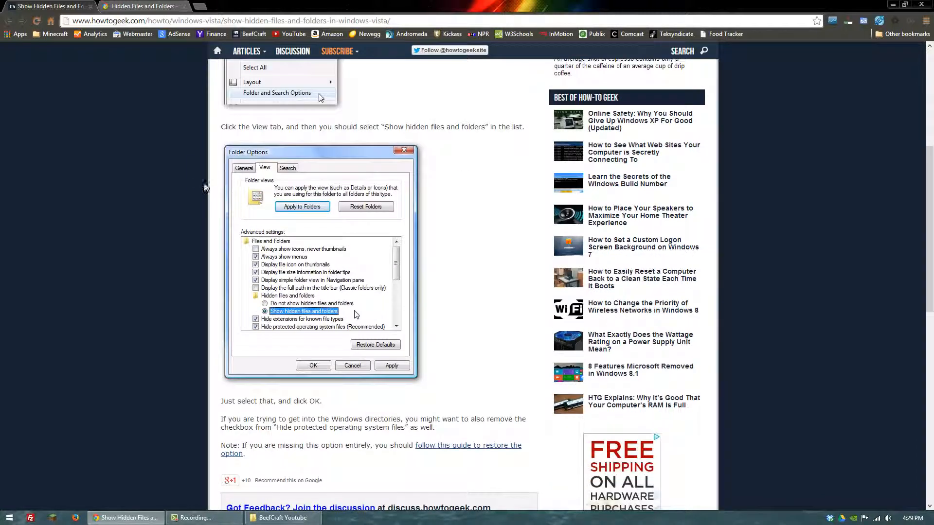
{"action": "mouse_move", "coordinate": [268, 173]}
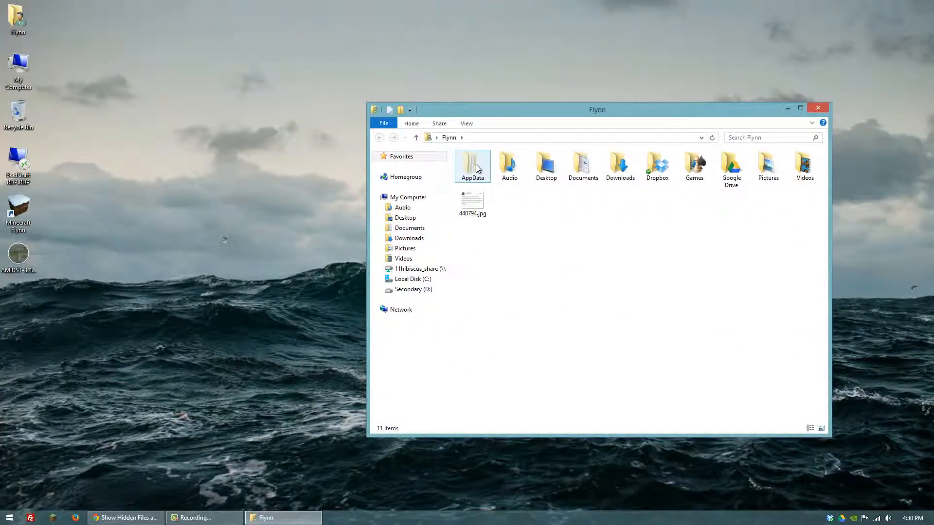
Go into AppData, then Roaming, and open the .minecraft folder
{"action": "double_click", "coordinate": [472, 166]}
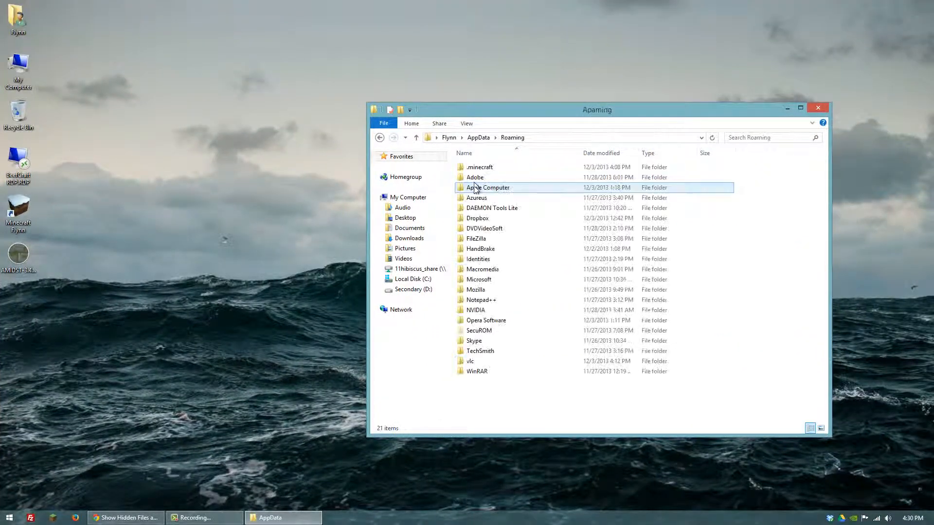
{"action": "left_click", "coordinate": [480, 167]}
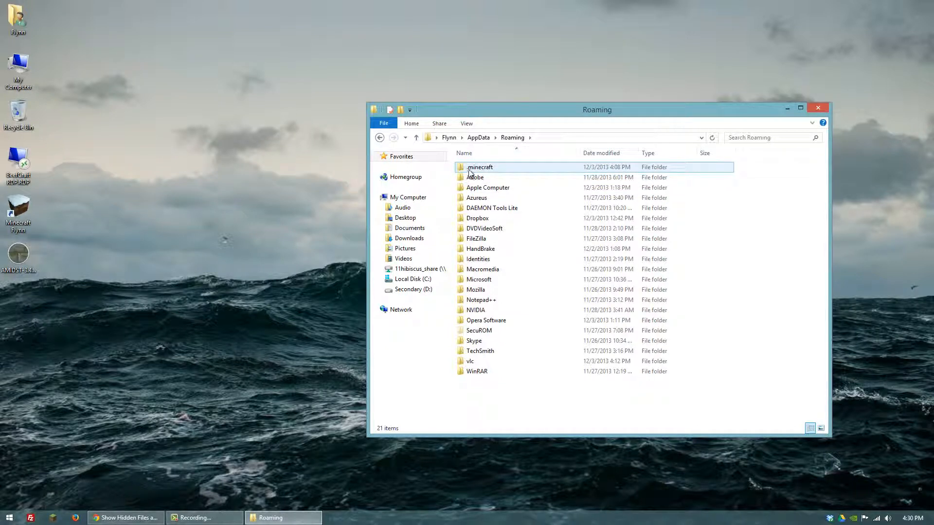
{"action": "double_click", "coordinate": [481, 166]}
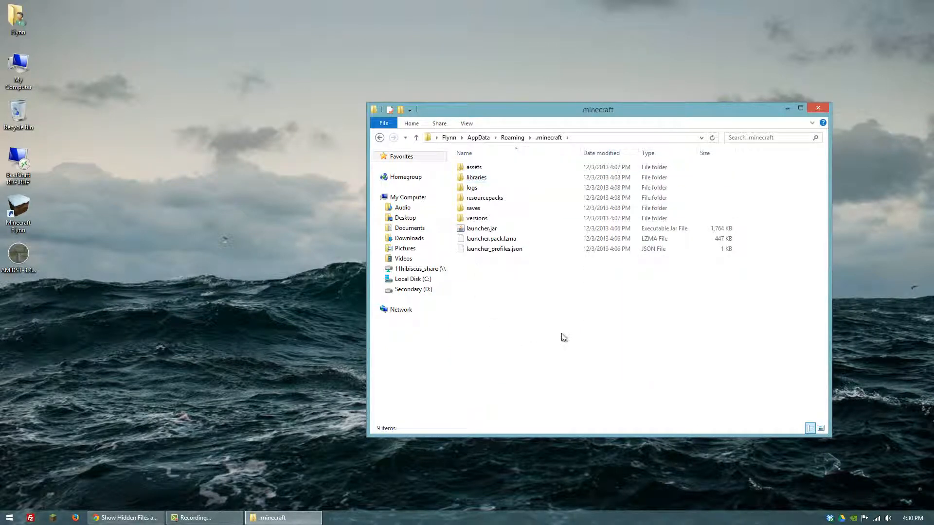
{"action": "mouse_move", "coordinate": [532, 339]}
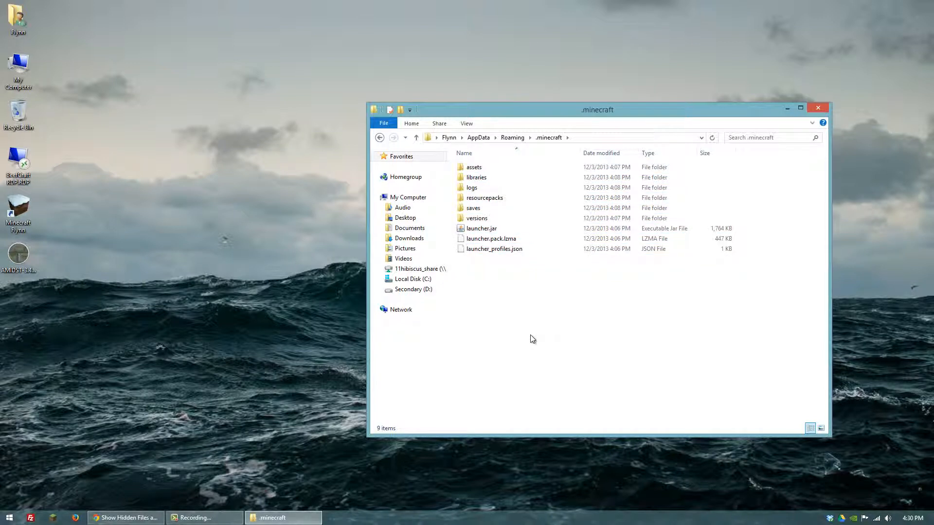
{"action": "mouse_move", "coordinate": [552, 297]}
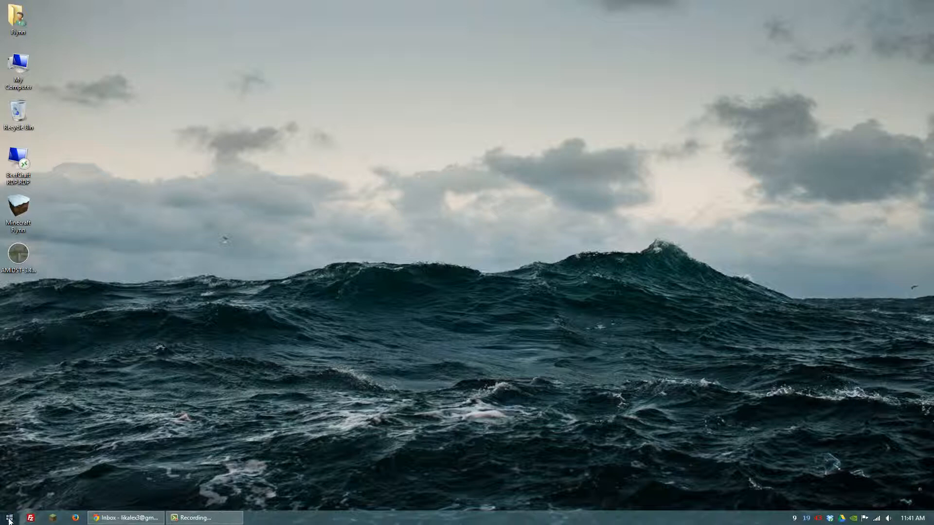
Open an empty Run dialog from the taskbar's Start area
{"action": "left_click", "coordinate": [5, 517]}
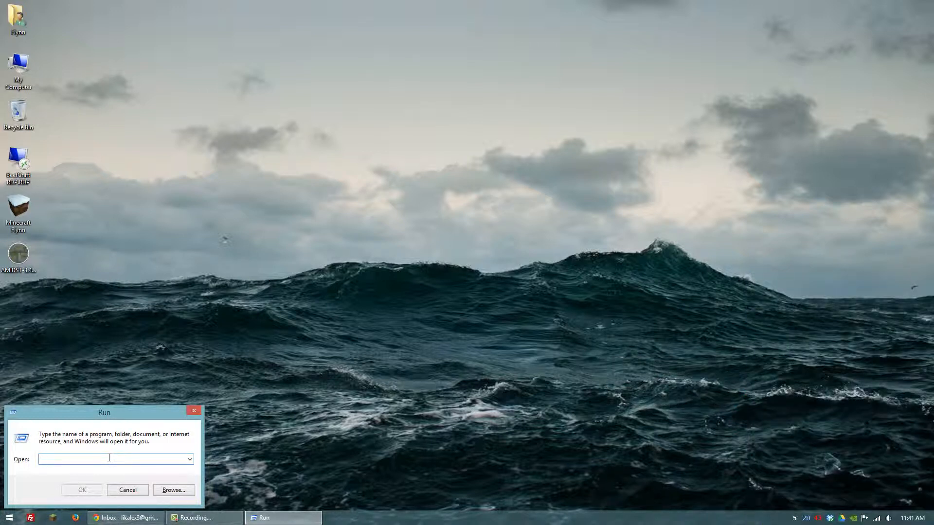
Enter %appdata% in the Run box and confirm to open Roaming
{"action": "type", "text": "%"}
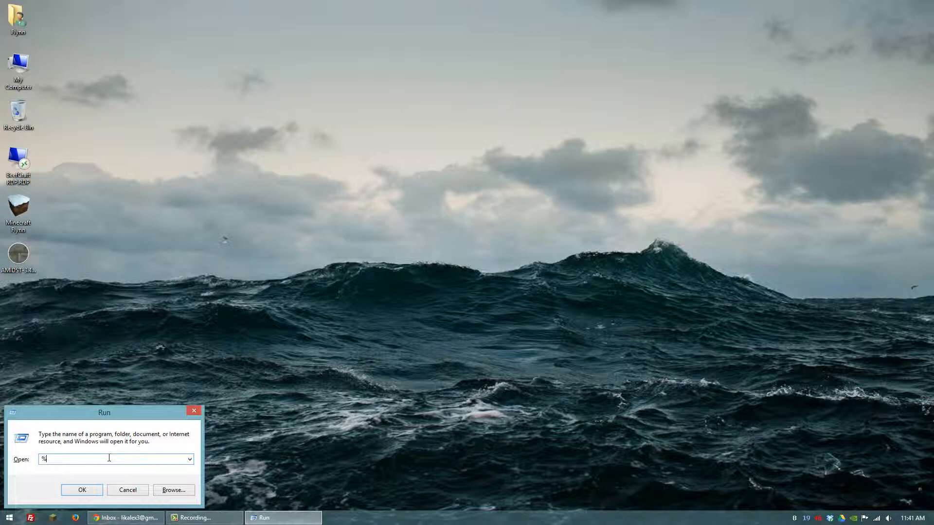
{"action": "type", "text": "appdata"}
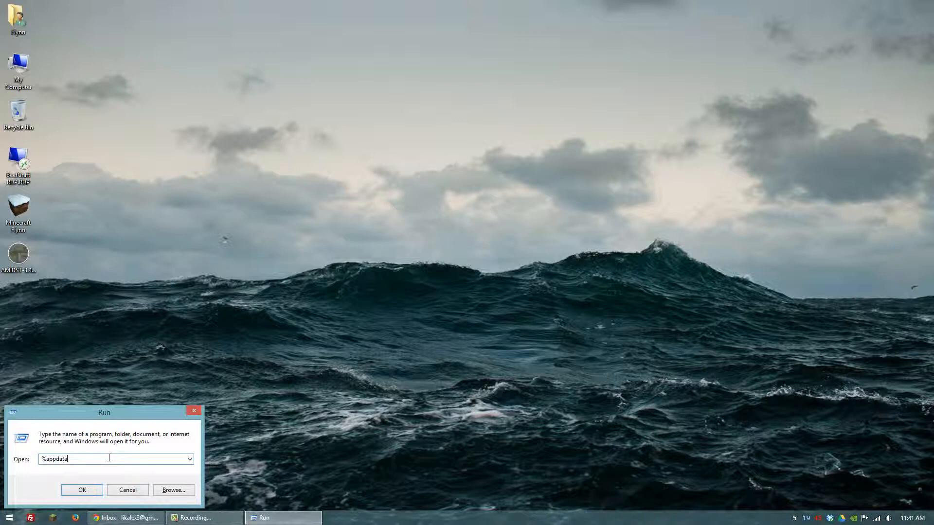
{"action": "type", "text": "%"}
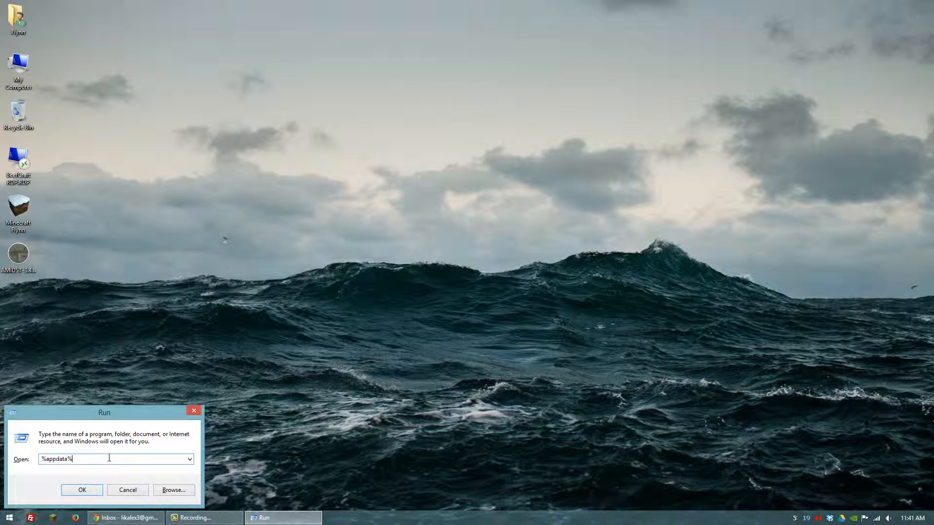
{"action": "left_click", "coordinate": [81, 489]}
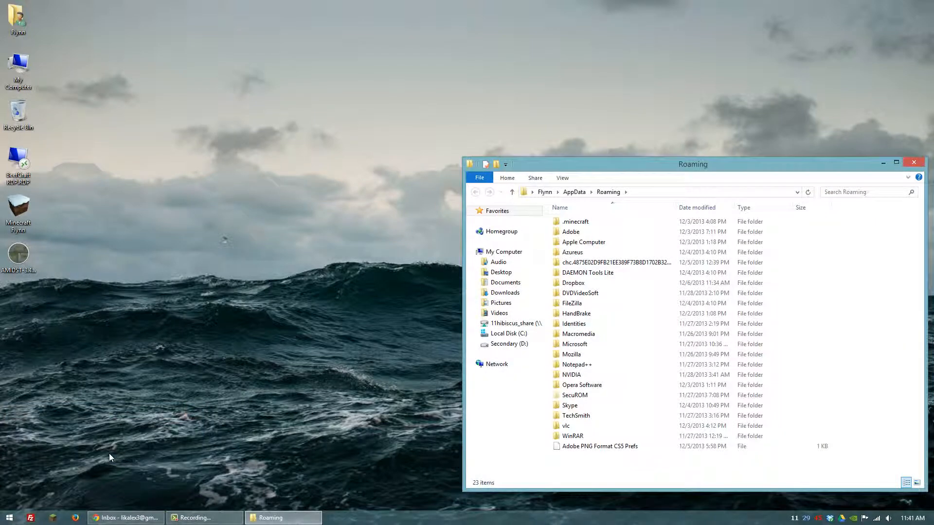